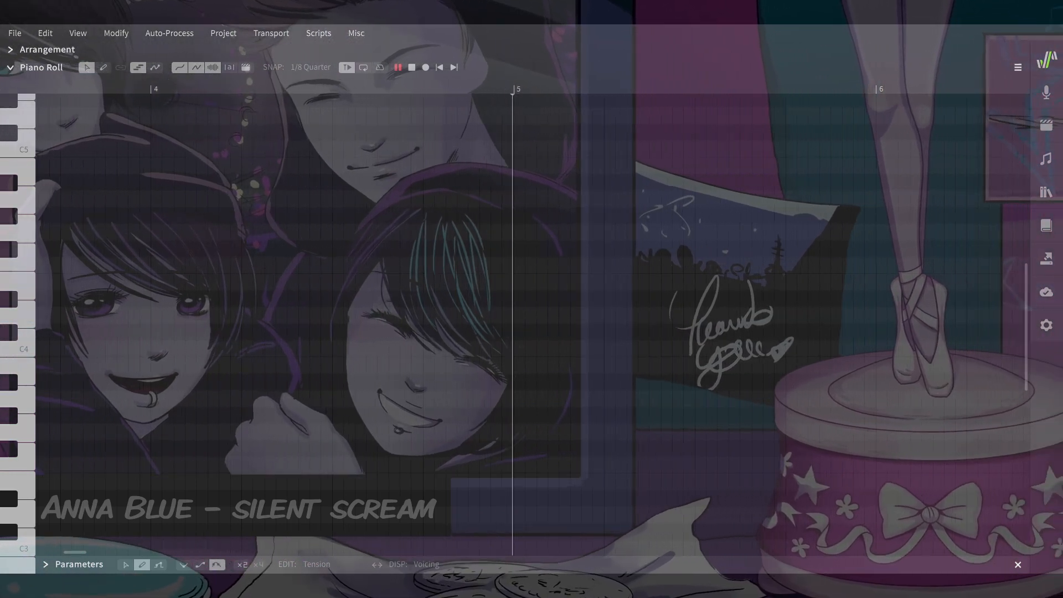
{"action": "scroll", "scroll_direction": "right", "scroll_amount": 3}
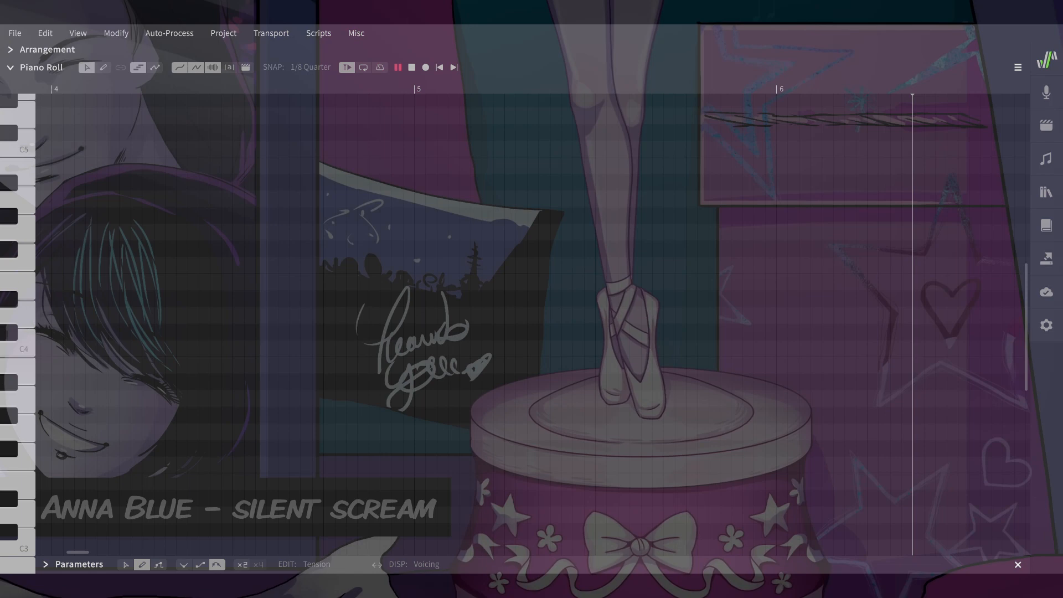
{"action": "scroll", "scroll_direction": "right", "scroll_amount": 3}
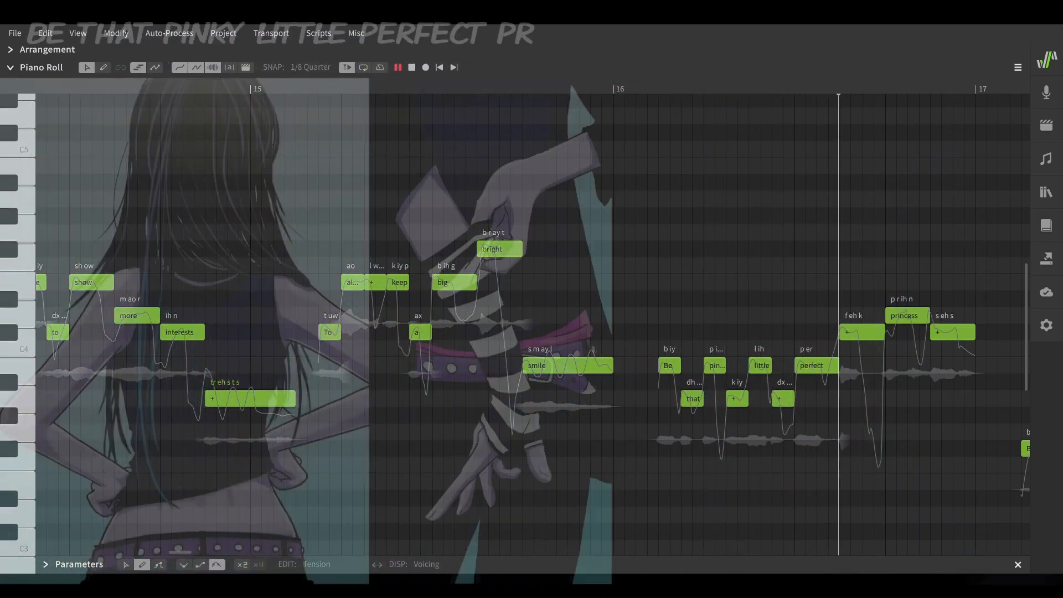
{"action": "scroll", "scroll_direction": "right", "scroll_amount": 3}
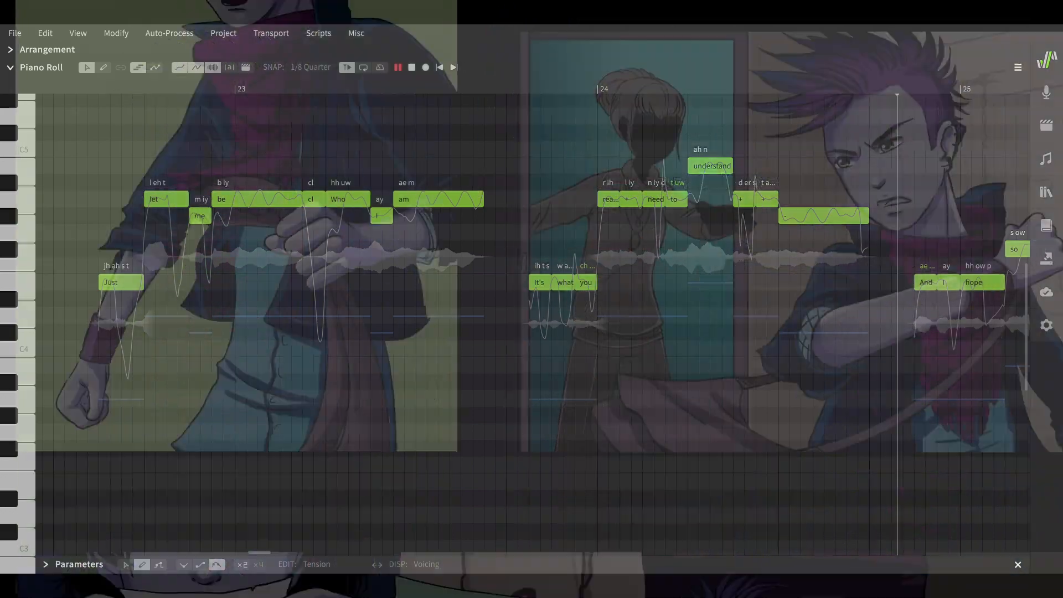
{"action": "scroll", "scroll_direction": "right", "scroll_amount": 3}
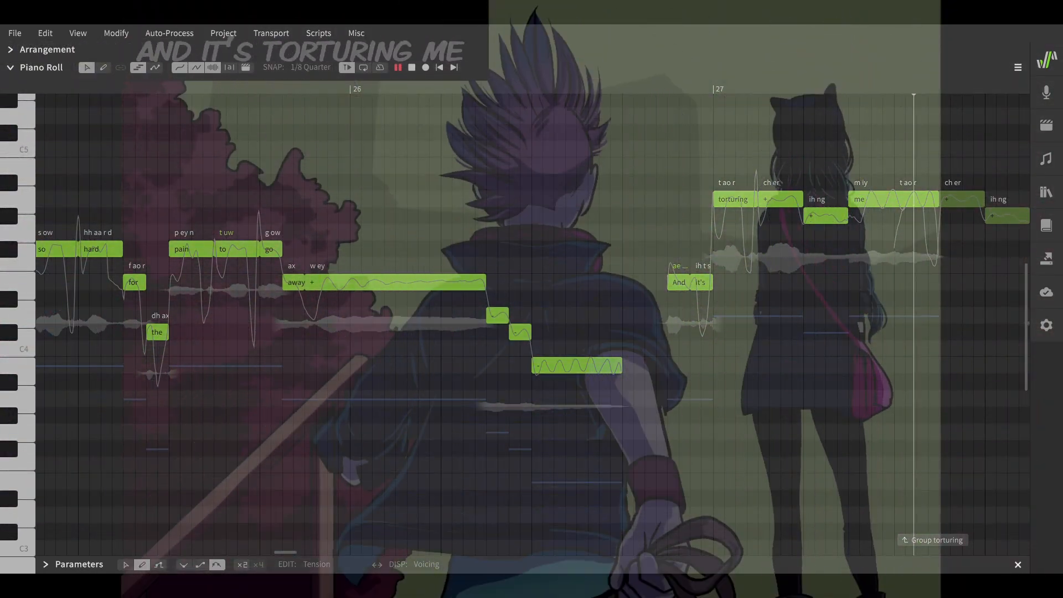
{"action": "scroll", "scroll_direction": "right", "scroll_amount": 3}
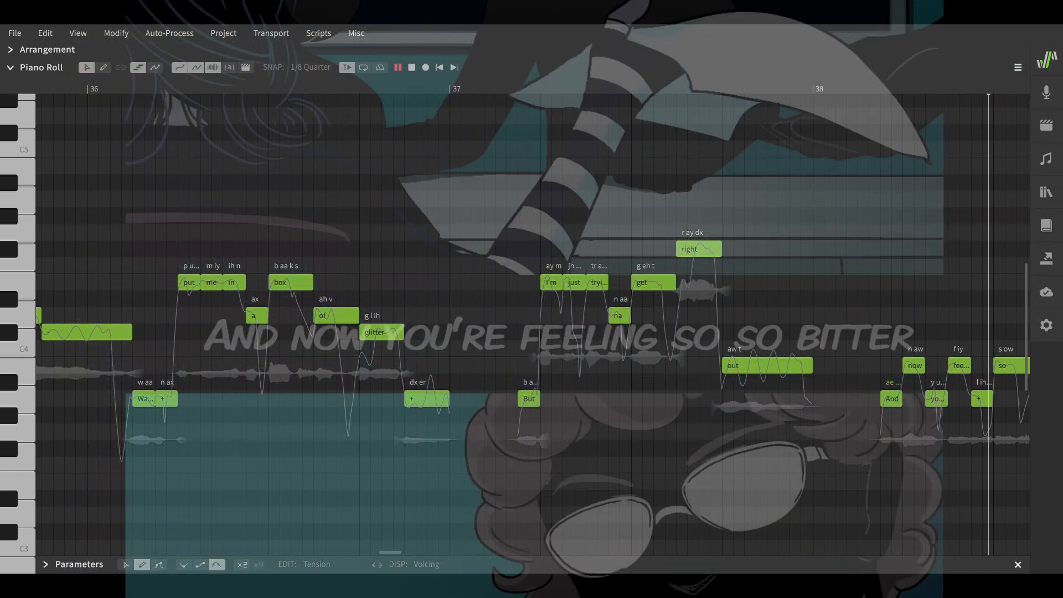
{"action": "scroll", "scroll_direction": "right", "scroll_amount": 3}
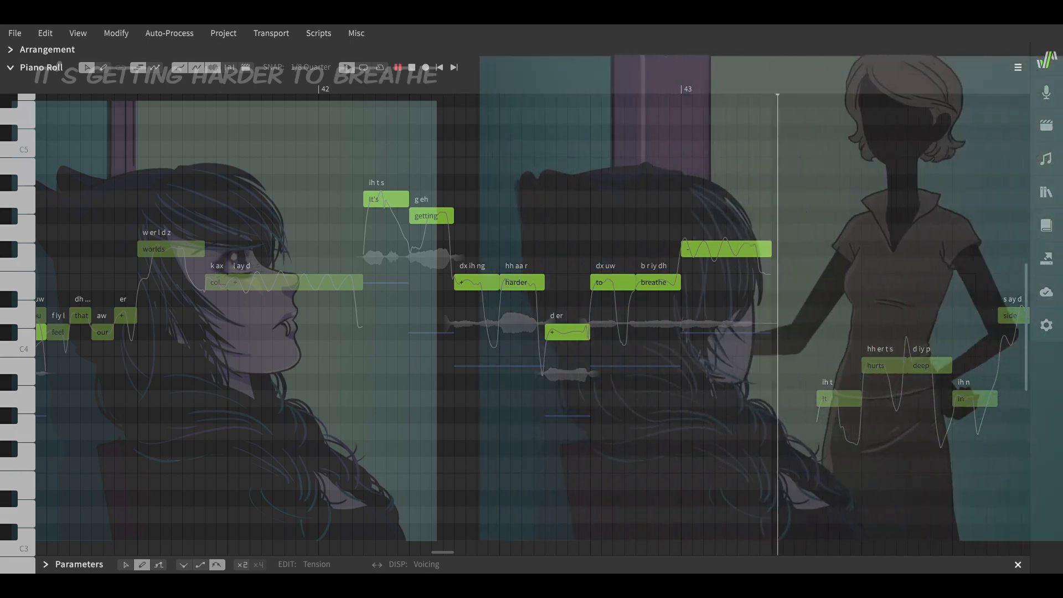
{"action": "scroll", "scroll_direction": "right", "scroll_amount": 3}
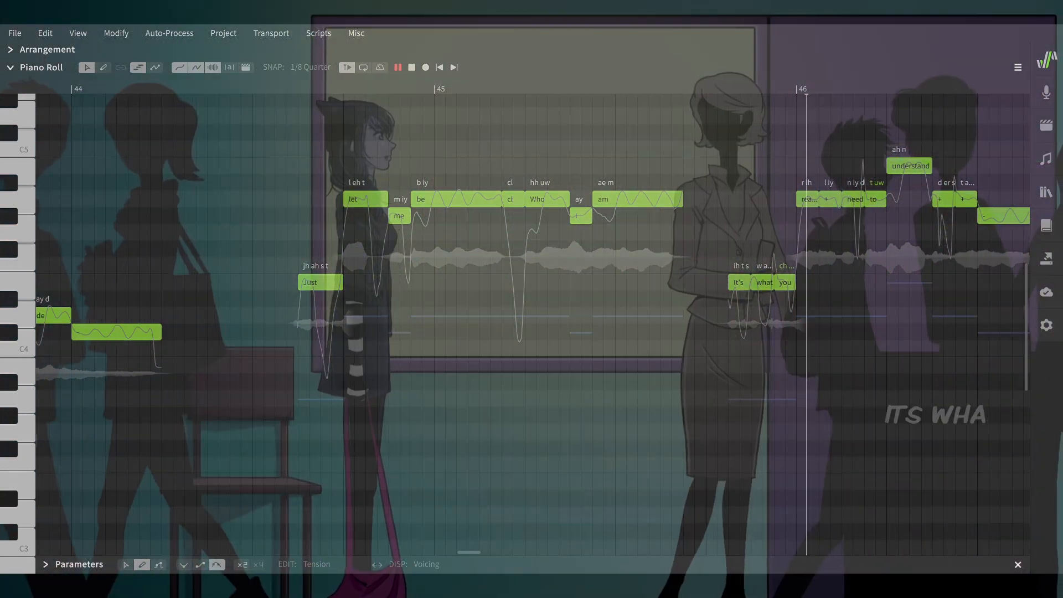
{"action": "scroll", "scroll_direction": "right", "scroll_amount": 3}
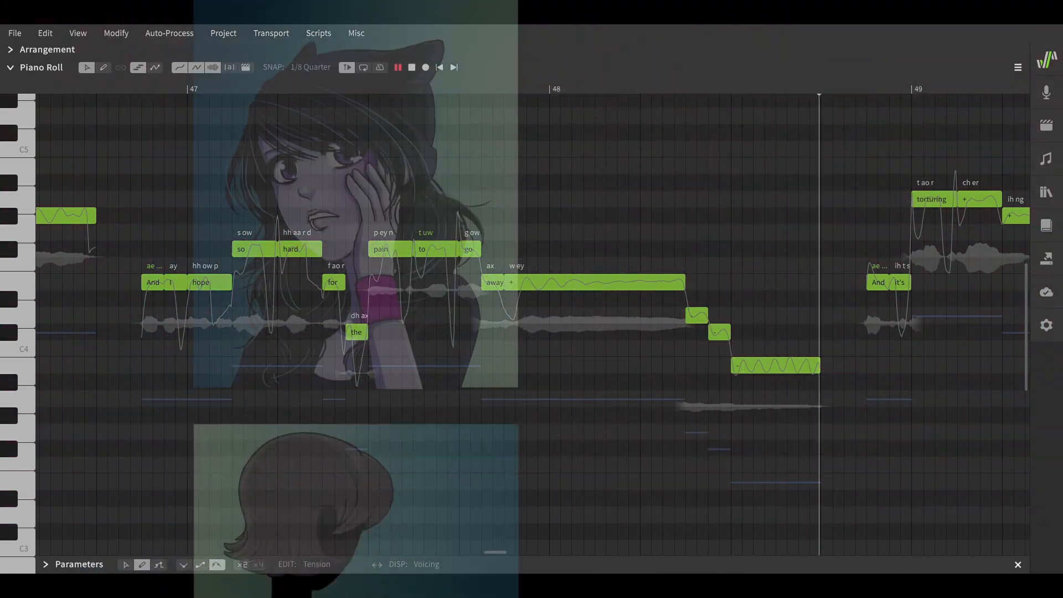
{"action": "scroll", "scroll_direction": "right", "scroll_amount": 3}
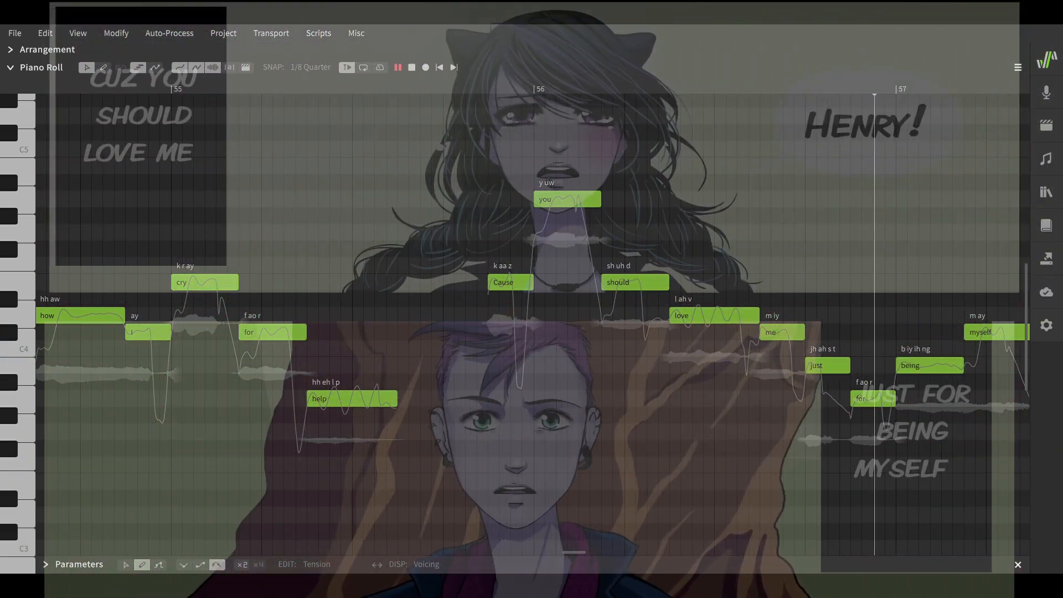
{"action": "scroll", "scroll_direction": "right", "scroll_amount": 3}
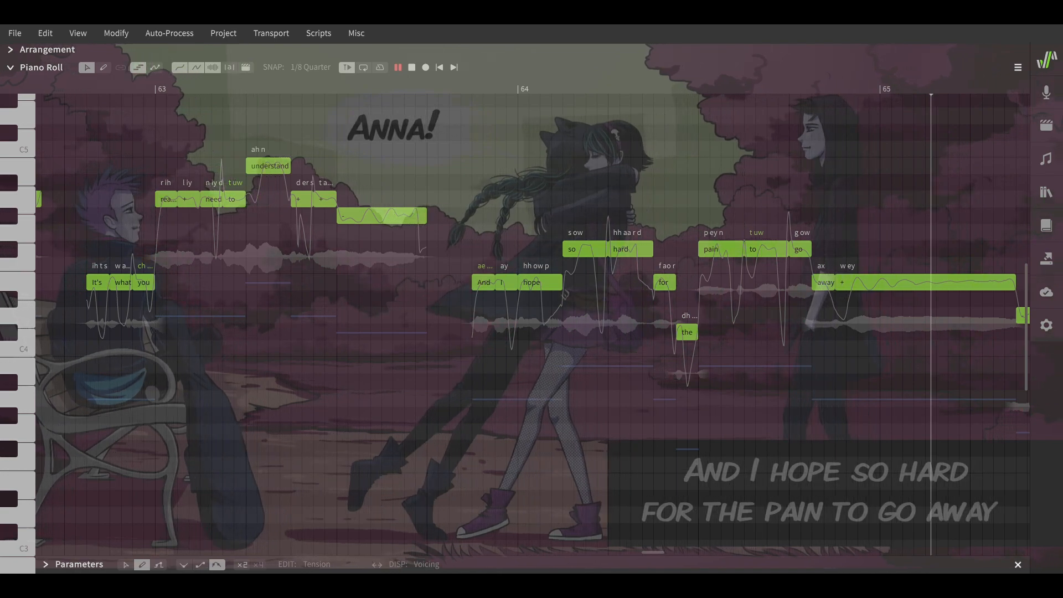
{"action": "scroll", "scroll_direction": "right", "scroll_amount": 3}
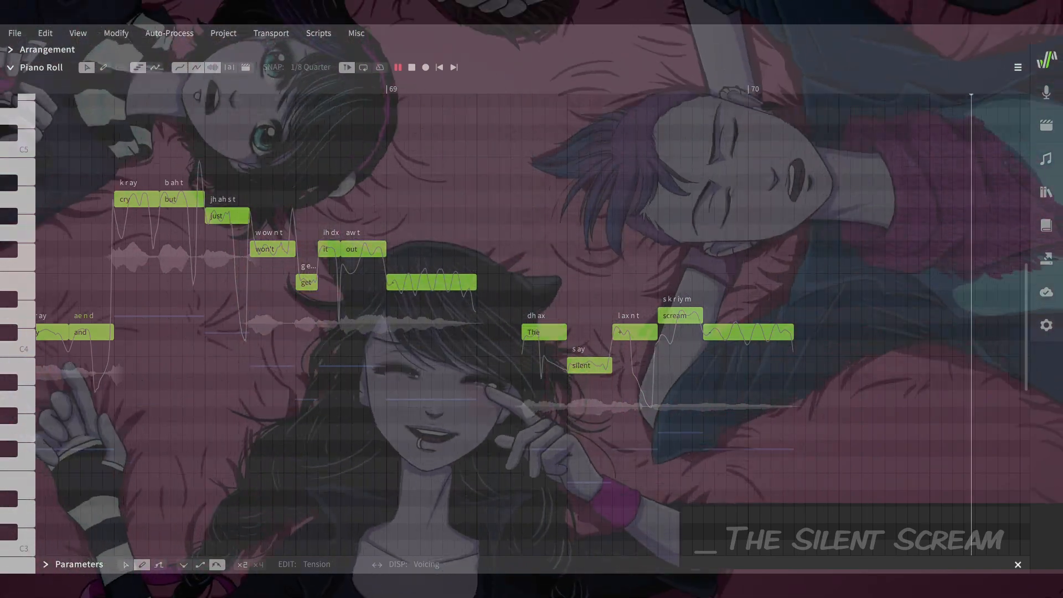
{"action": "scroll", "scroll_direction": "right", "scroll_amount": 3}
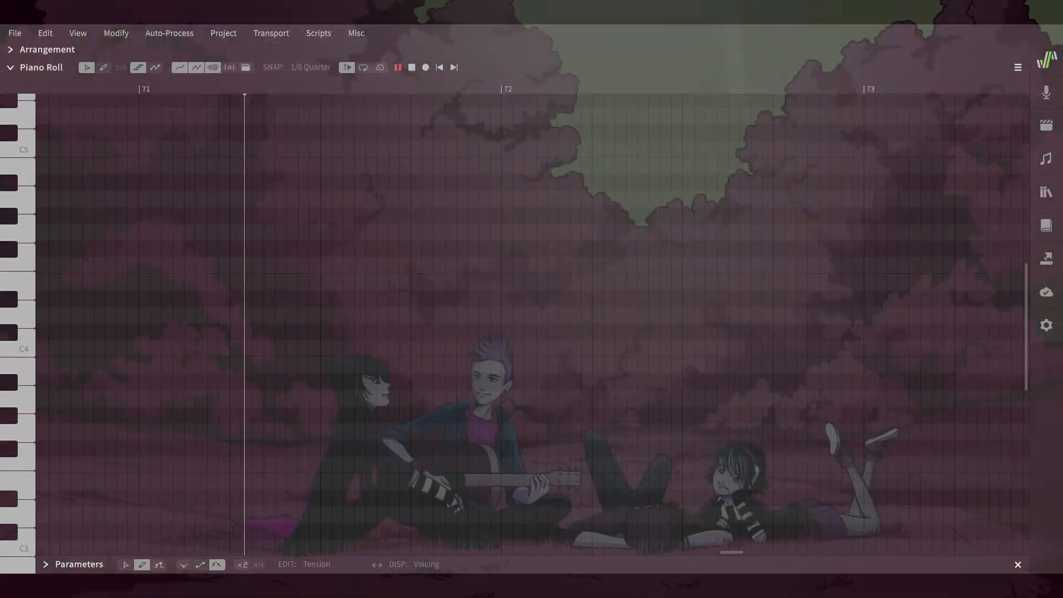